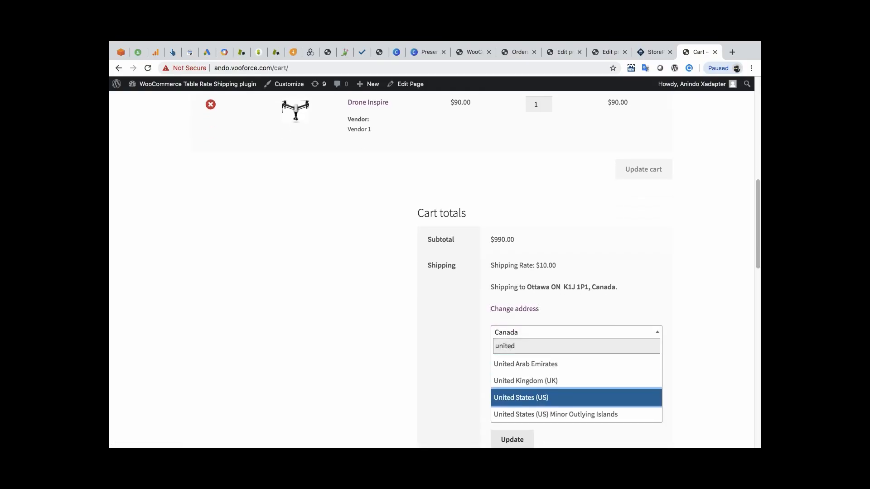
# Step: Change the cart shipping address to Los Angeles, California 90001, United States for $30.16 combined shipping
pyautogui.write('calif')
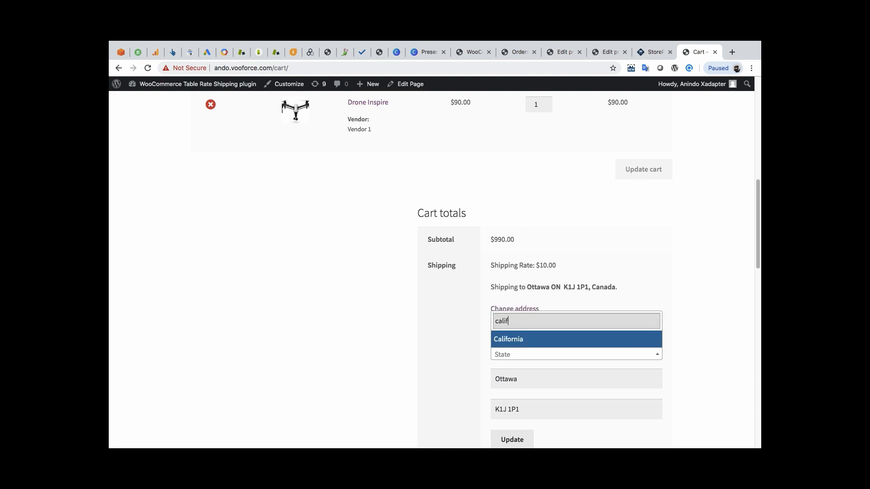
pyautogui.write('Los Ang')
pyautogui.click(576, 408)
pyautogui.write('90001')
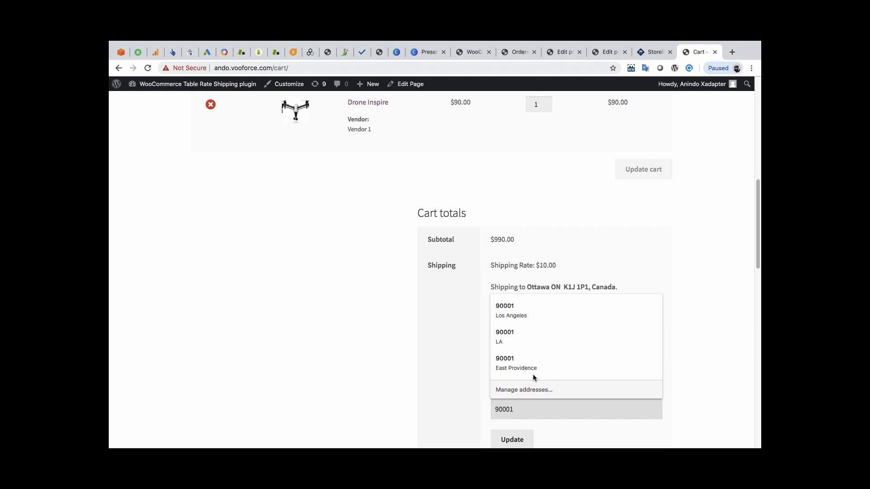
pyautogui.click(510, 310)
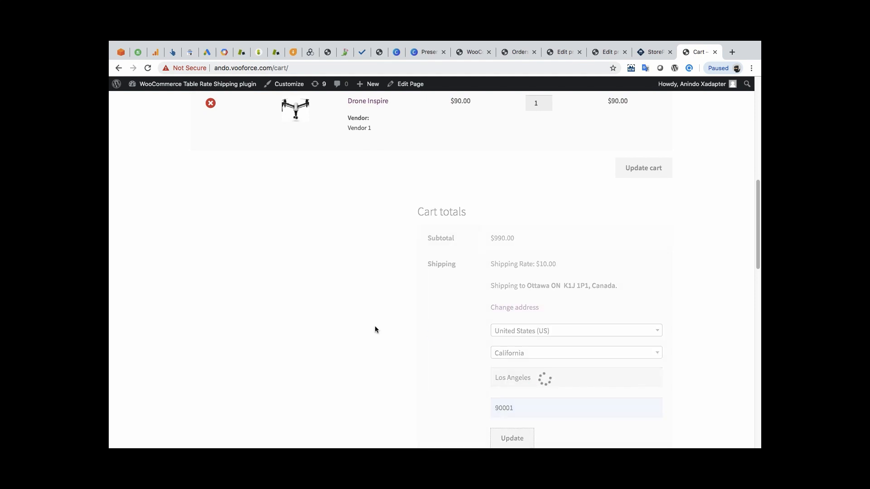
pyautogui.click(511, 438)
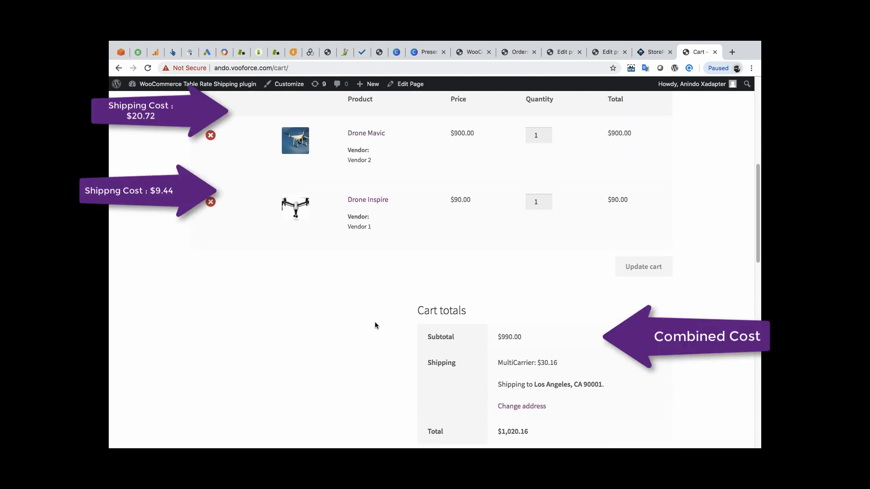
# Step: Go to the WooCommerce admin orders list showing order #1286
pyautogui.scroll(-3)
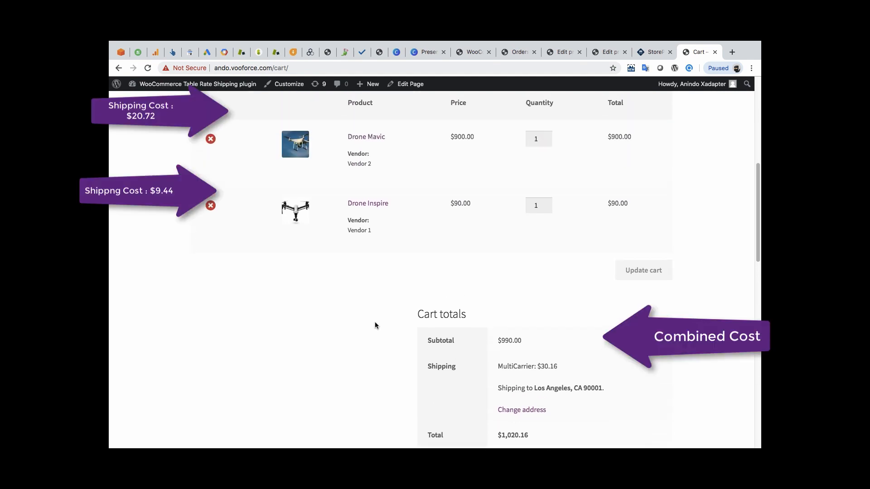
pyautogui.click(518, 52)
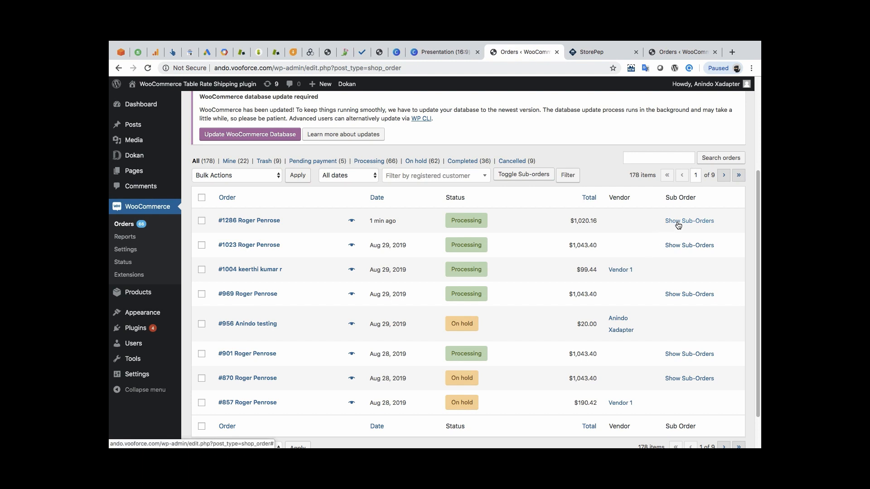
# Step: Show order #1286's sub-orders: #1308 for Vendor 2 ($930.16) and #1297 for Vendor 1 ($120.16)
pyautogui.click(688, 221)
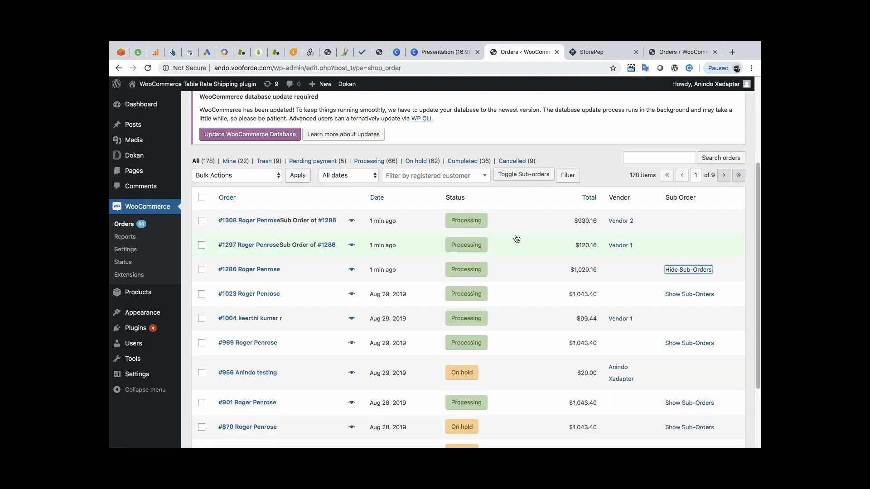
pyautogui.moveTo(330, 216)
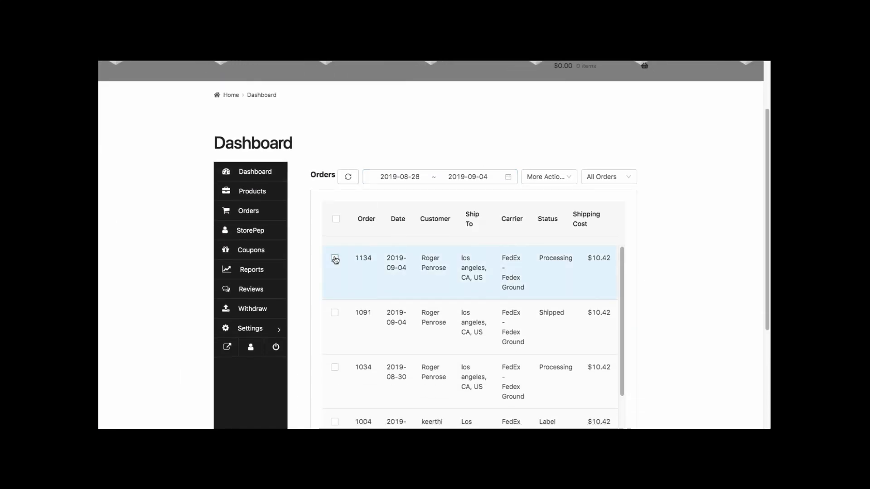
# Step: Create a FedEx label and request pickup for order 1134 so it shows Shipped
pyautogui.click(548, 176)
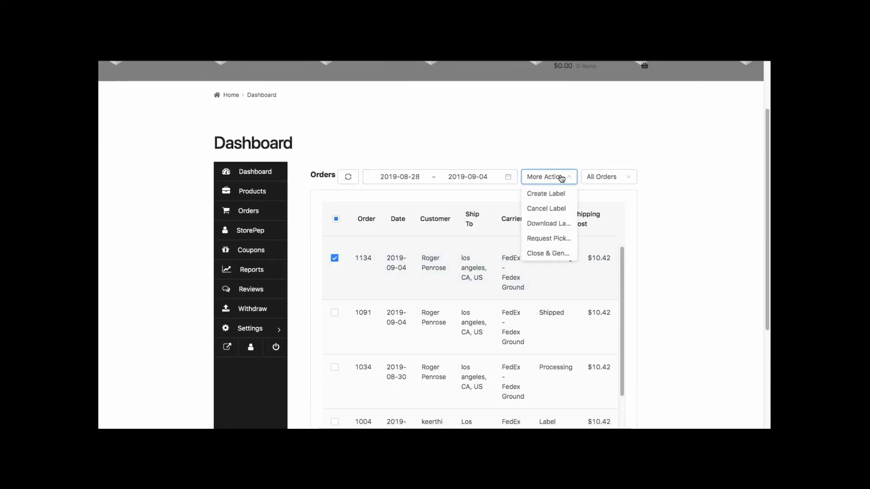
pyautogui.click(545, 192)
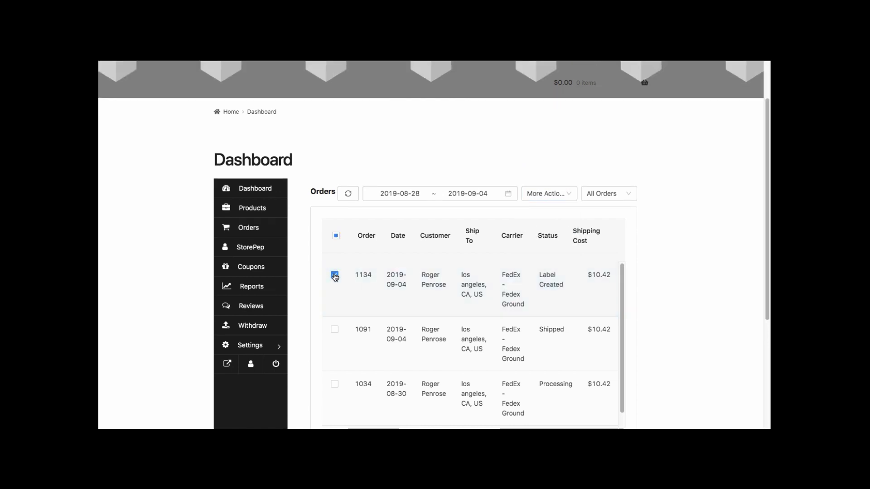
pyautogui.click(548, 193)
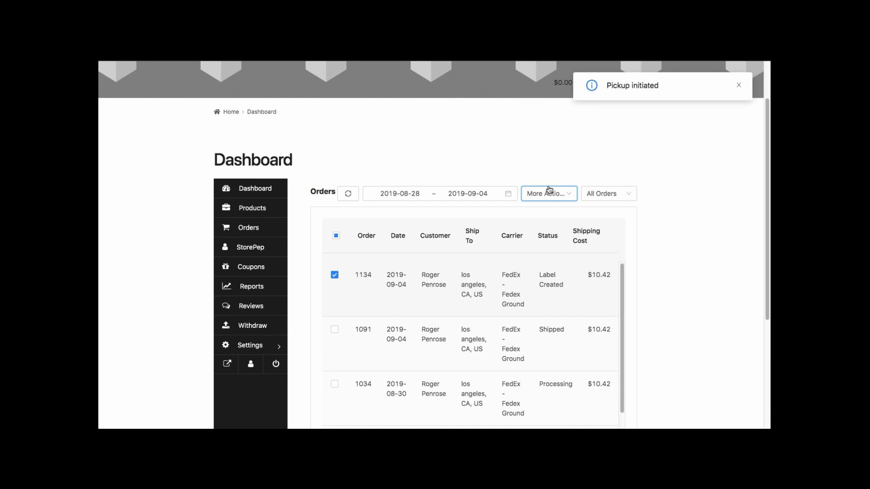
pyautogui.click(334, 276)
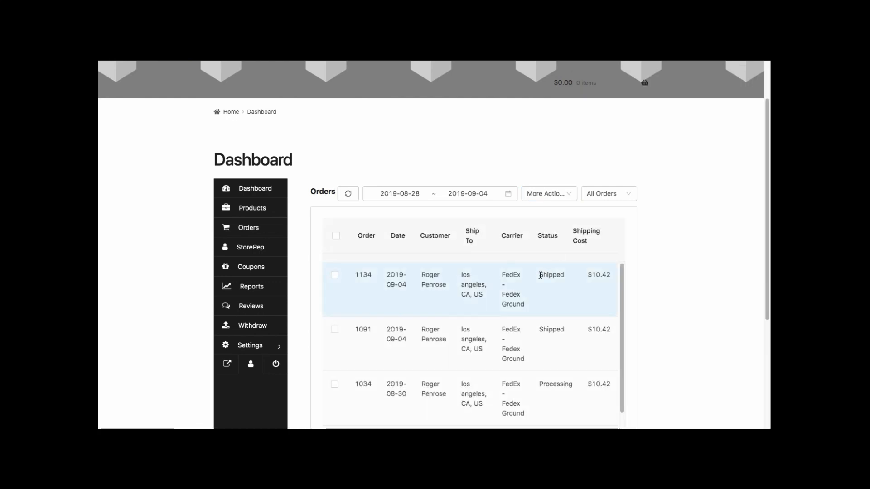
# Step: Download the shipping label for shipped order 1134
pyautogui.click(334, 274)
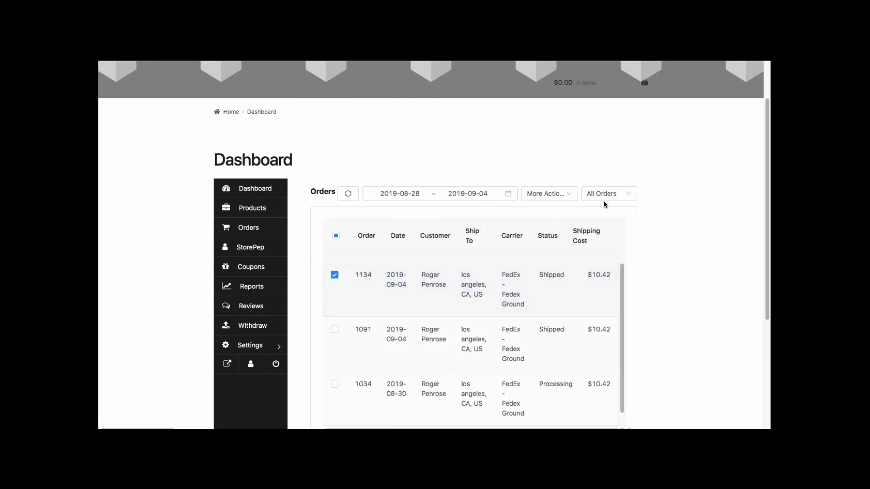
pyautogui.click(548, 193)
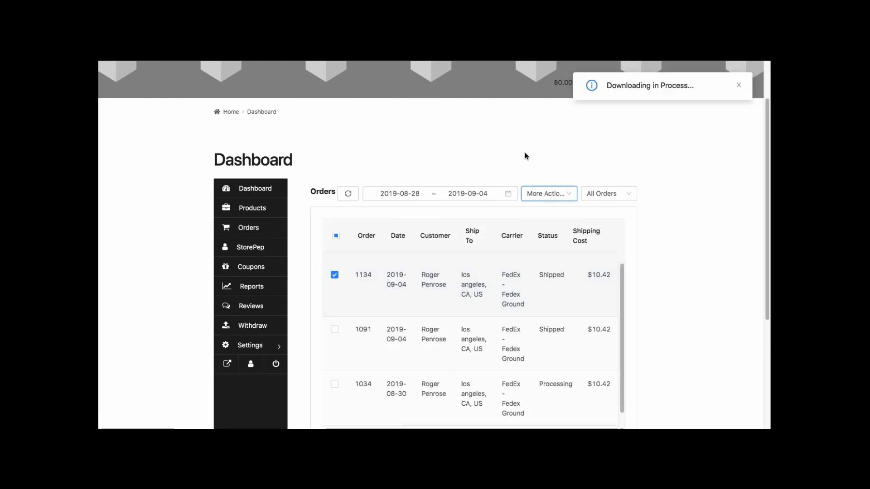